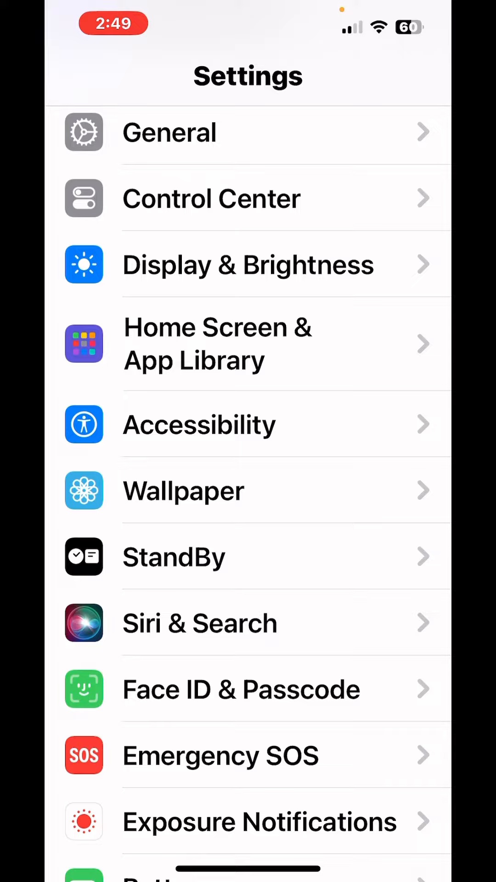
Go to the Control Center page listing controls like Calculator, Dark Mode and Flashlight.
left_click(211, 198)
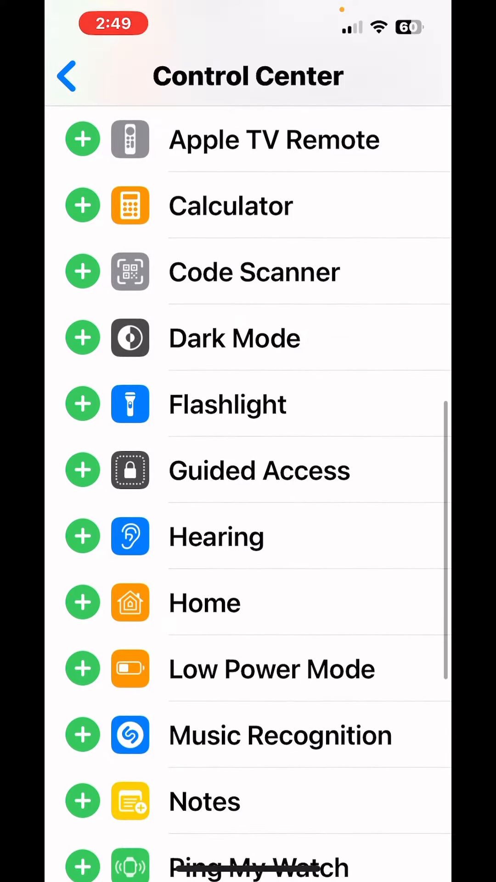
Include Quick Note alongside Camera, Text Size, Magnifier and Screen Recording.
scroll("down", 3)
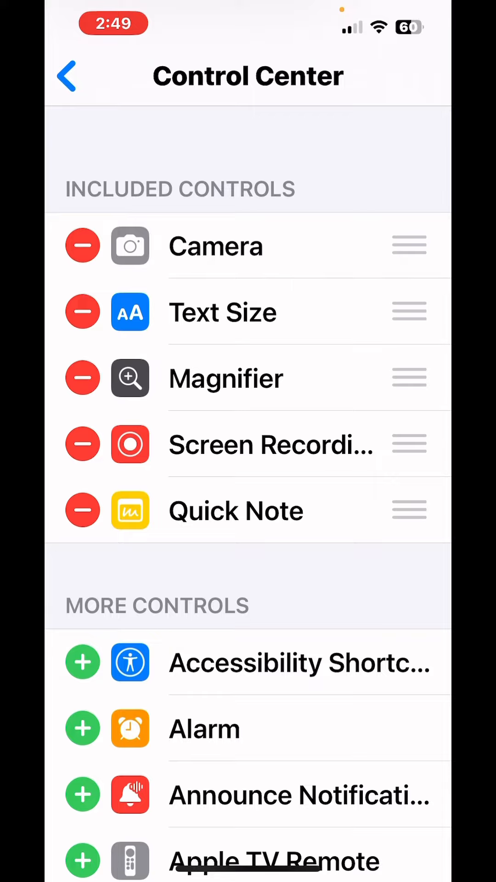
Return to the home screen with Quick Note now added to Control Center.
left_click_drag(409, 510, 410, 245)
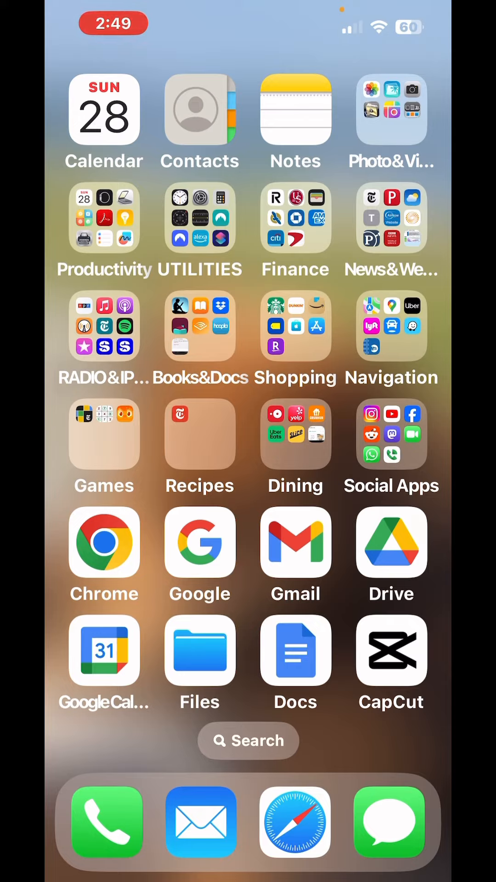
Pull down Control Center and start a blank quick note from the new Quick Note control.
left_click_drag(421, 11, 421, 225)
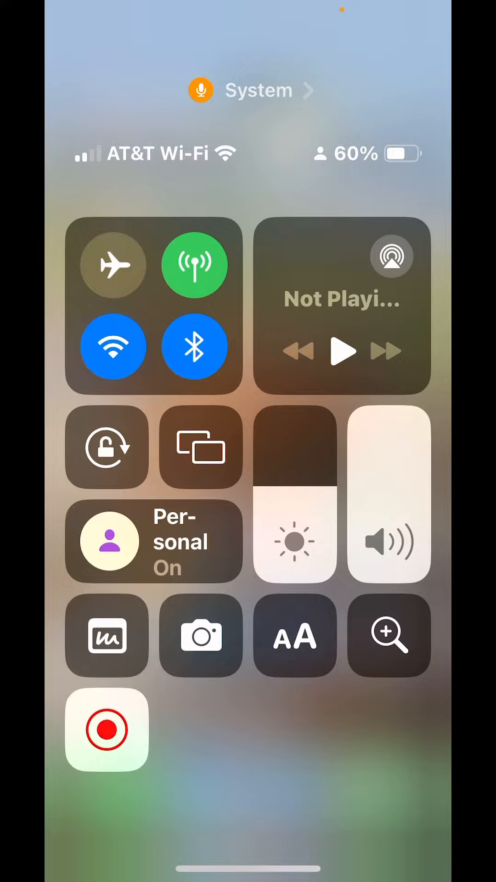
left_click(107, 635)
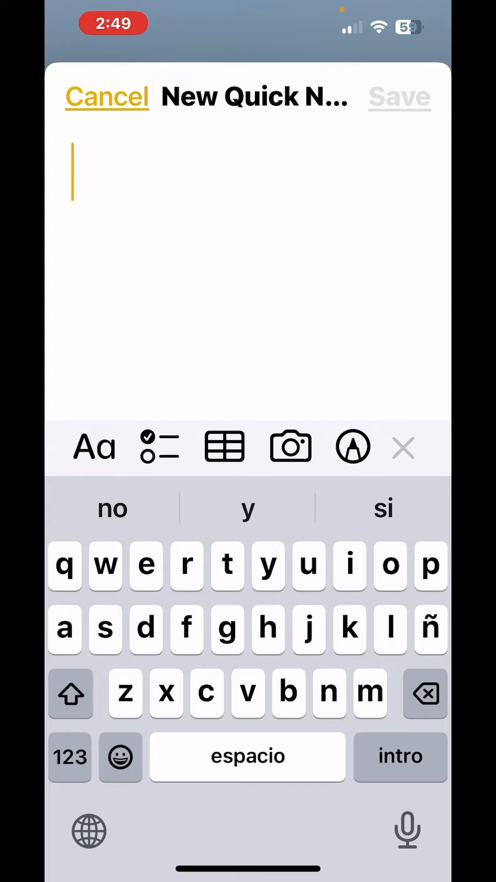
Enter "call" as the first word of the new quick note.
type("call")
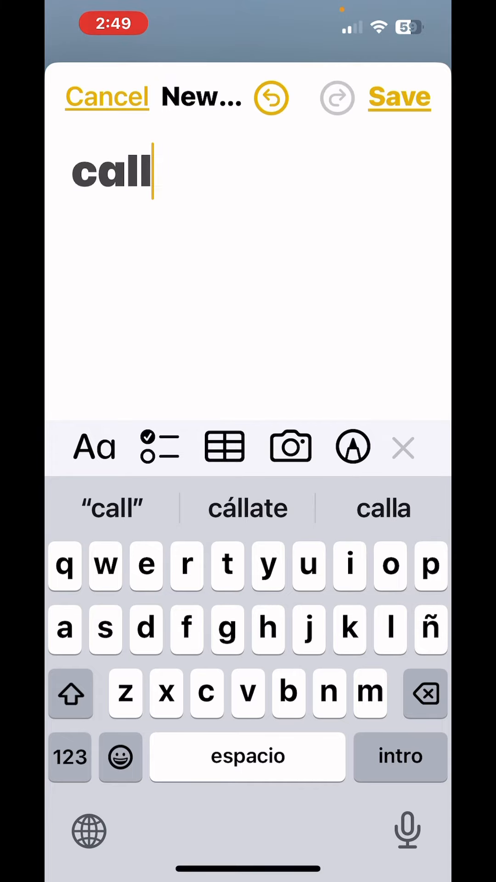